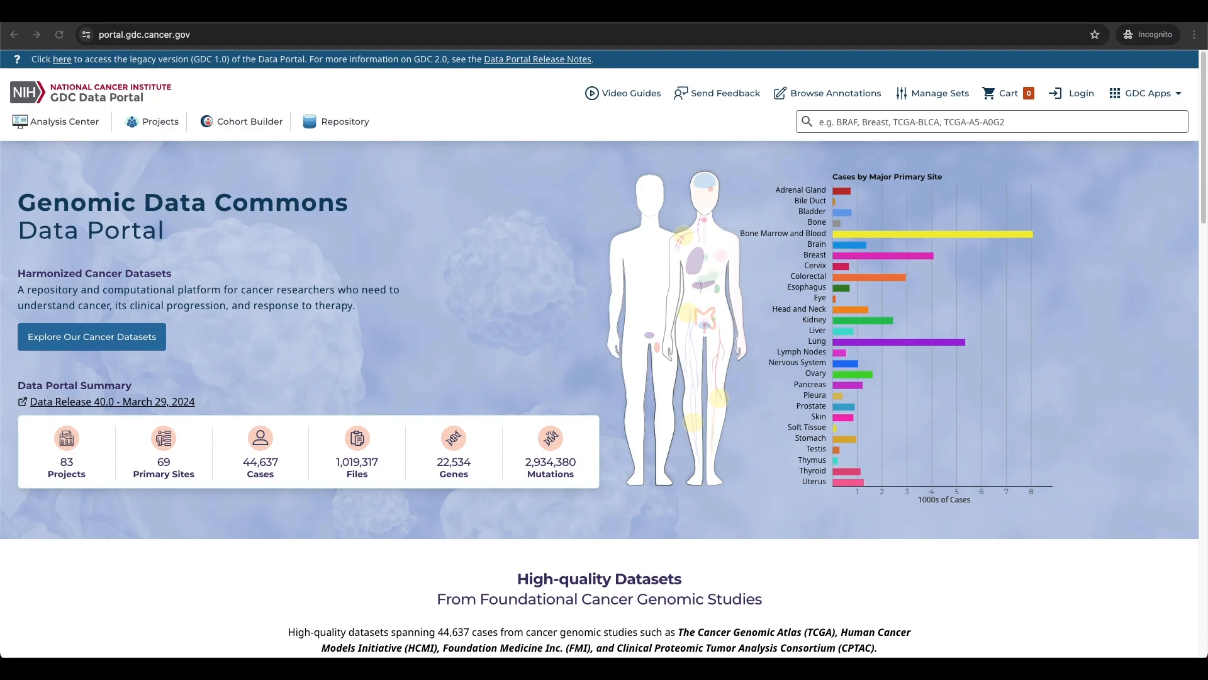
pyautogui.moveTo(418, 464)
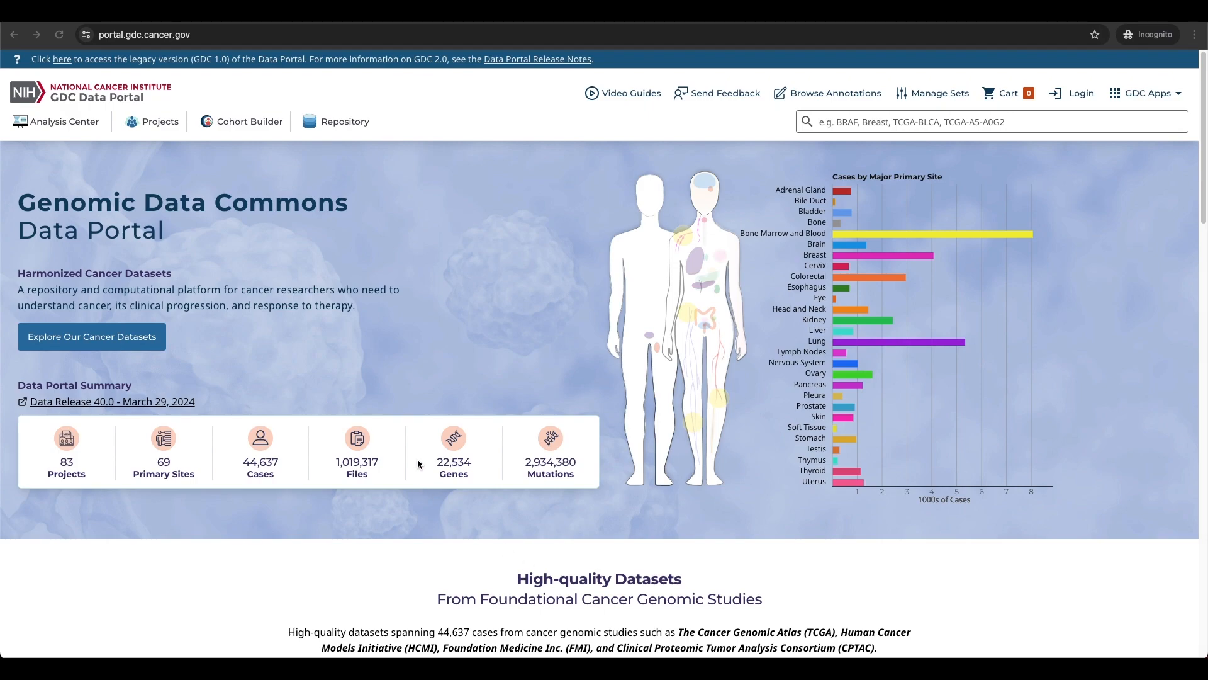
pyautogui.moveTo(410, 340)
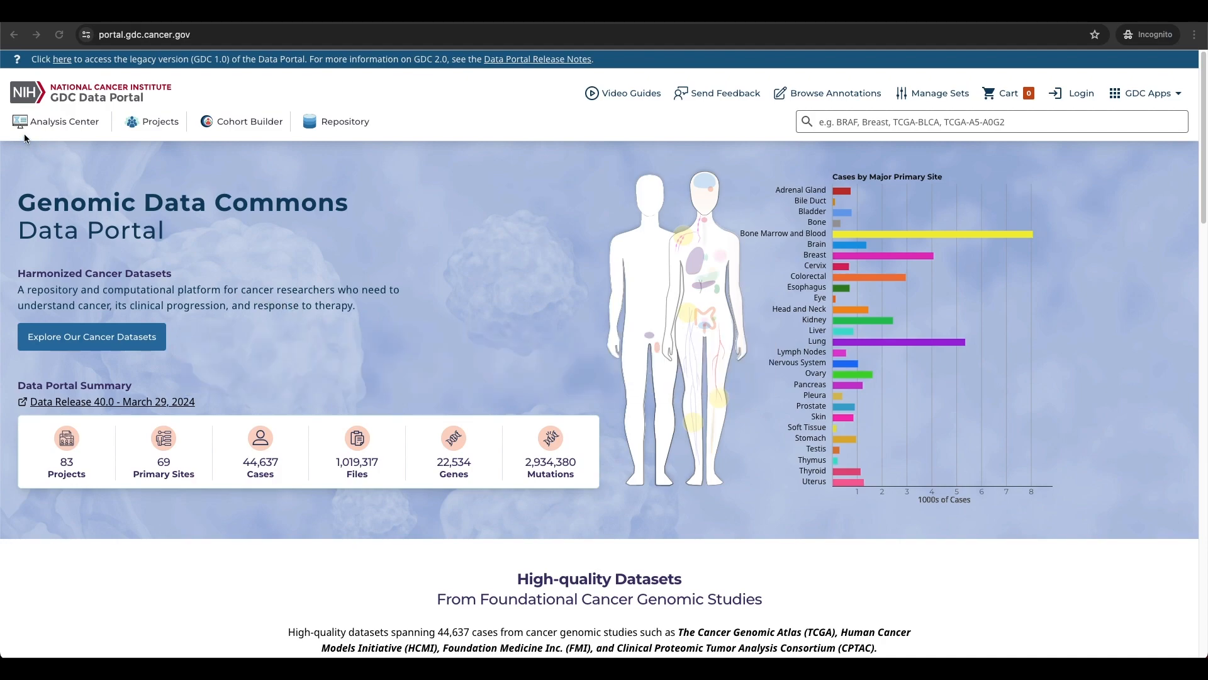
pyautogui.moveTo(35, 106)
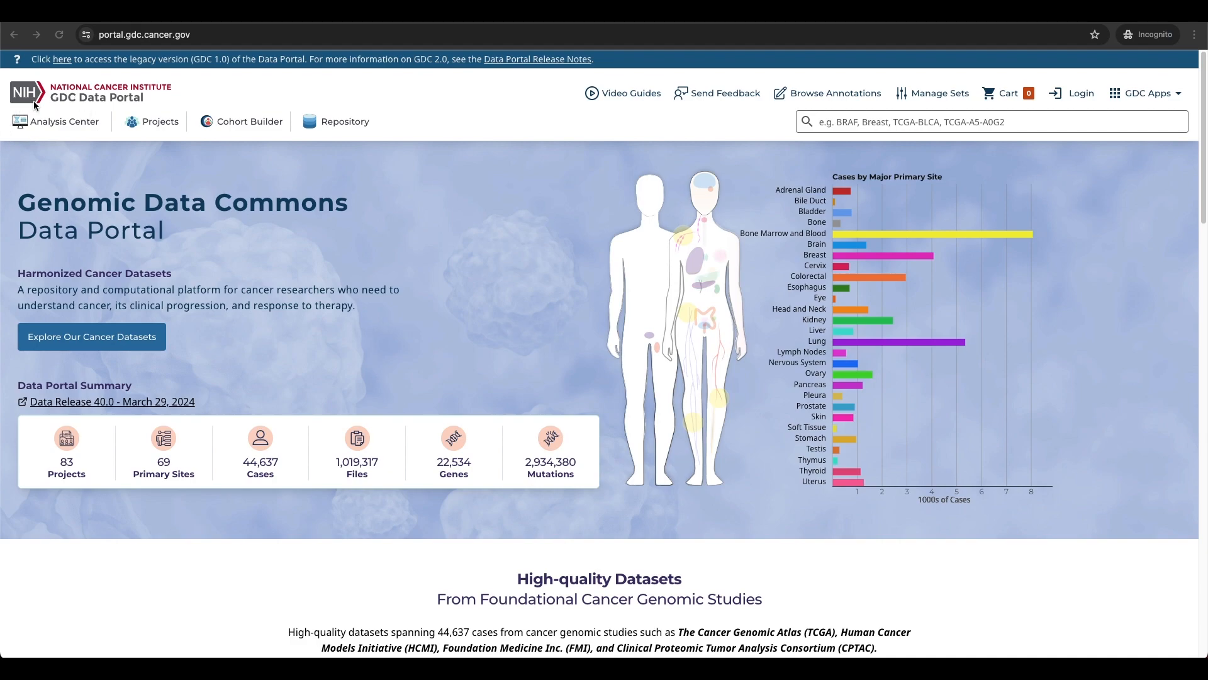
# Go to the Analysis Center listing the core and analysis tools
pyautogui.click(64, 121)
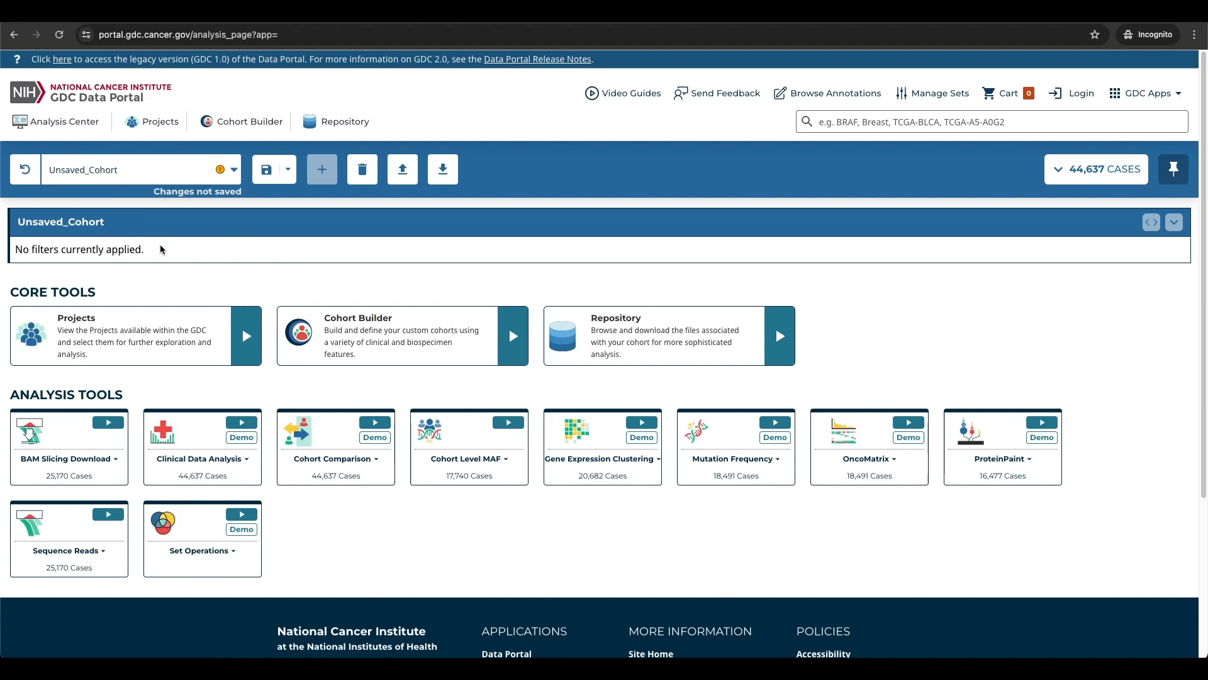
pyautogui.moveTo(56, 377)
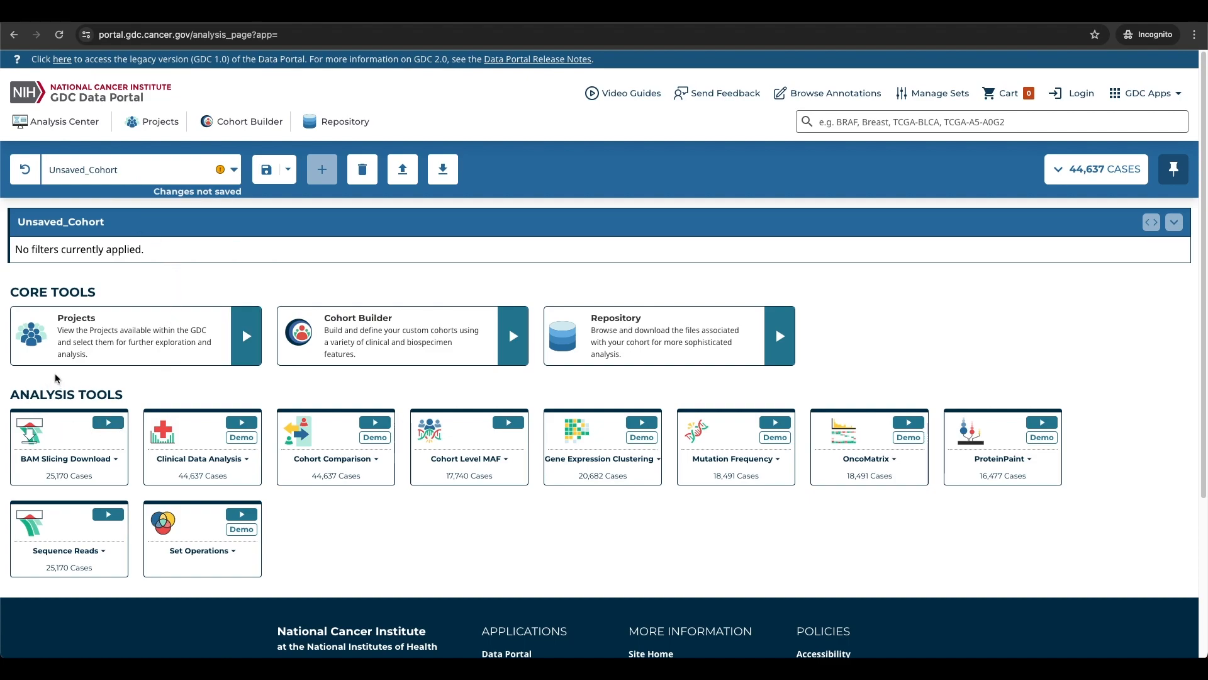
pyautogui.moveTo(208, 454)
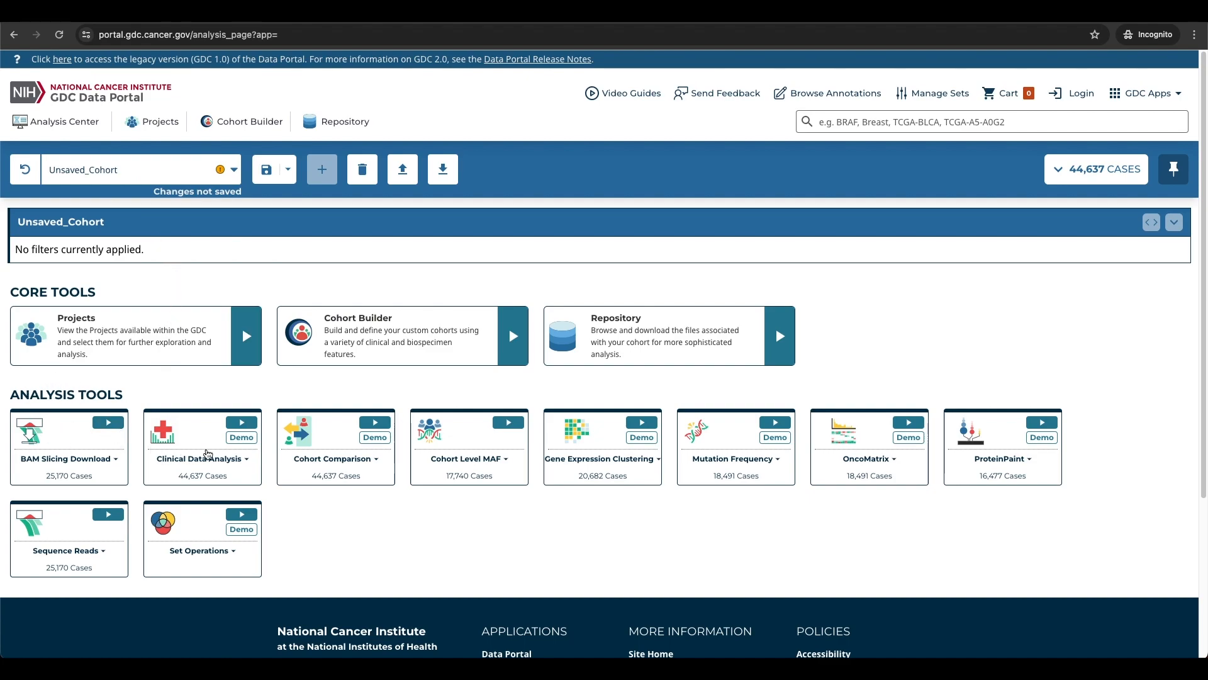
pyautogui.moveTo(435, 428)
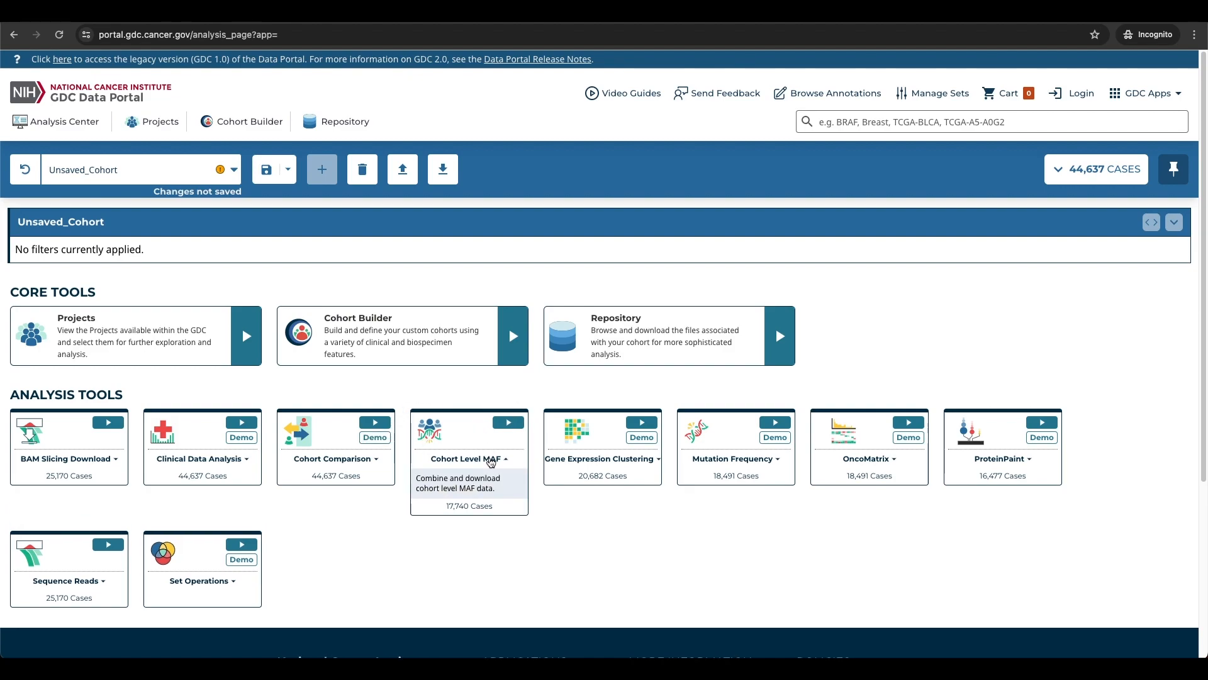
pyautogui.moveTo(487, 444)
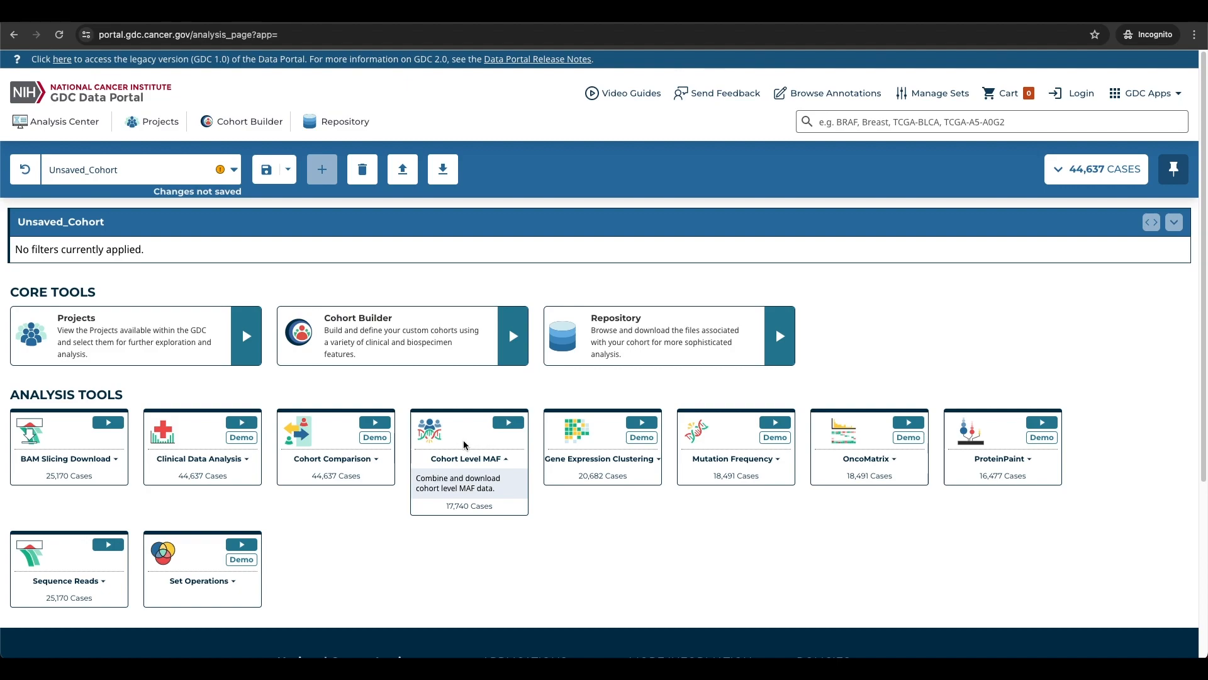
pyautogui.moveTo(509, 423)
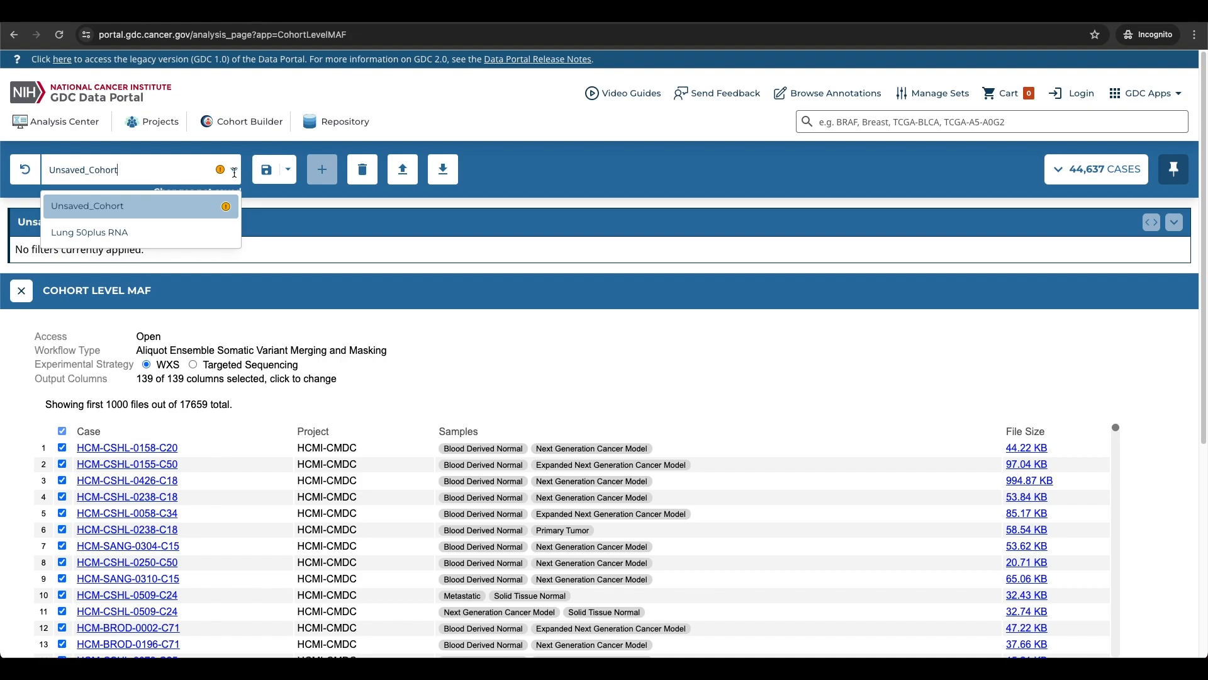
# Make the saved Lung 50plus RNA cohort active so the MAF tool lists its 1,304 files
pyautogui.click(89, 231)
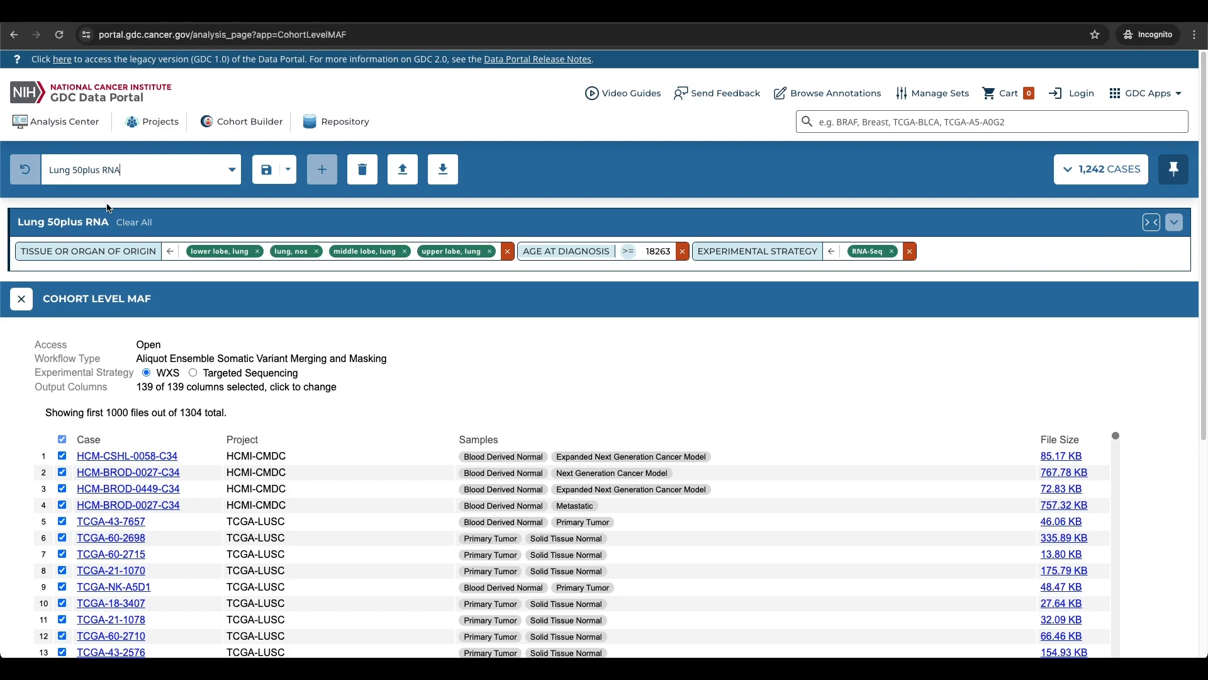
pyautogui.moveTo(237, 98)
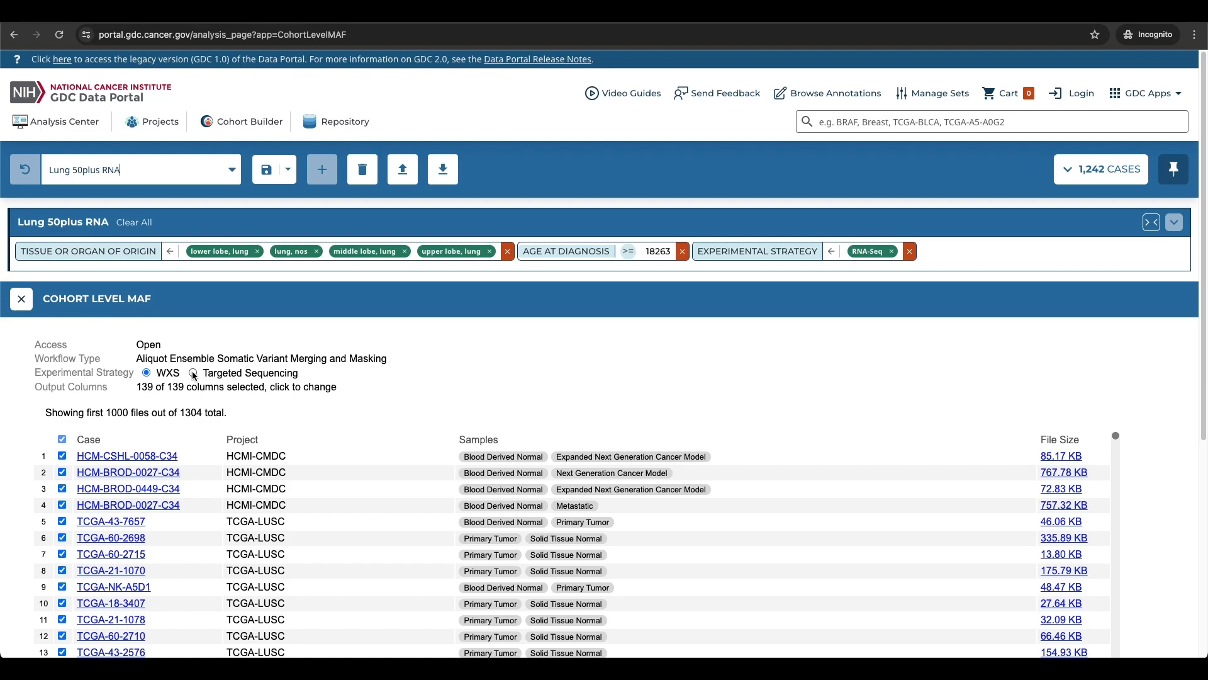
# Filter to targeted sequencing MAFs and select the two ER-ACGR files (16.56 KB)
pyautogui.click(193, 373)
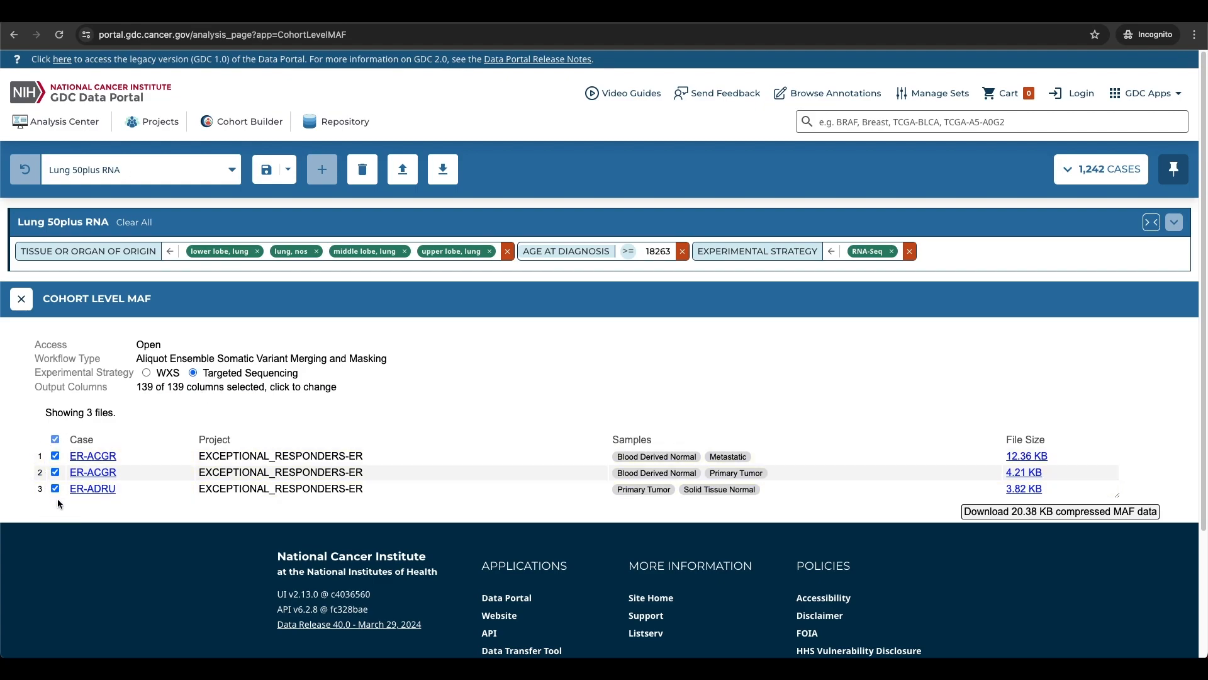
pyautogui.moveTo(14, 502)
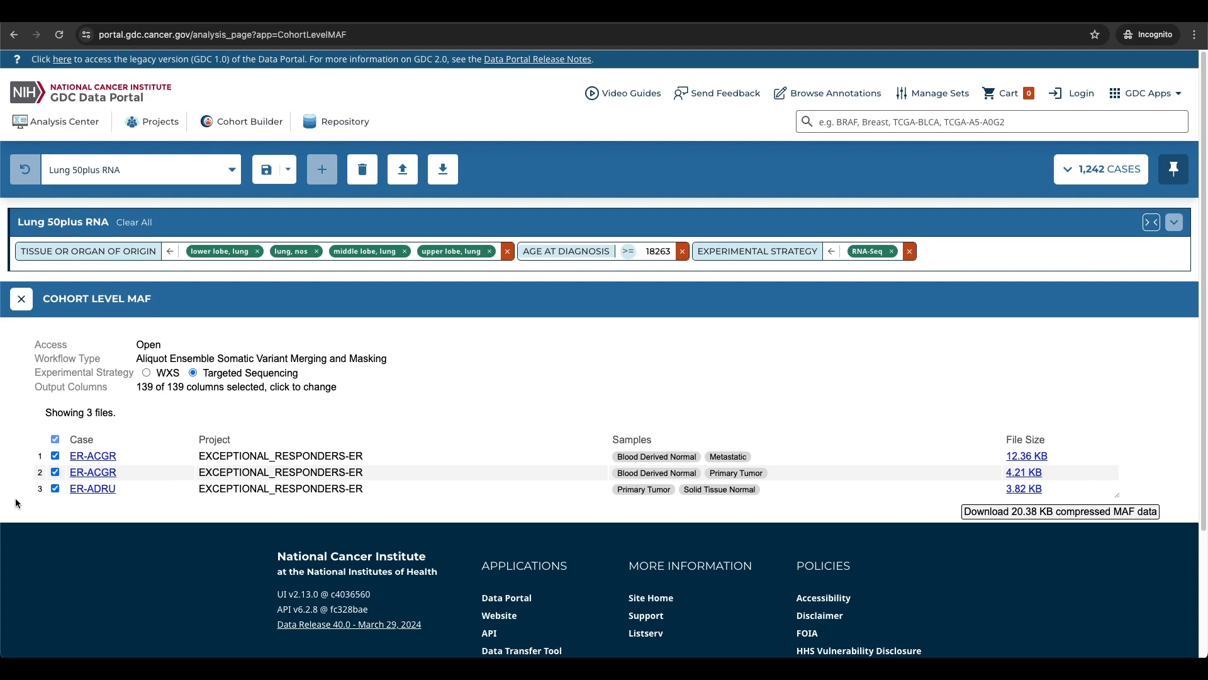
pyautogui.moveTo(26, 504)
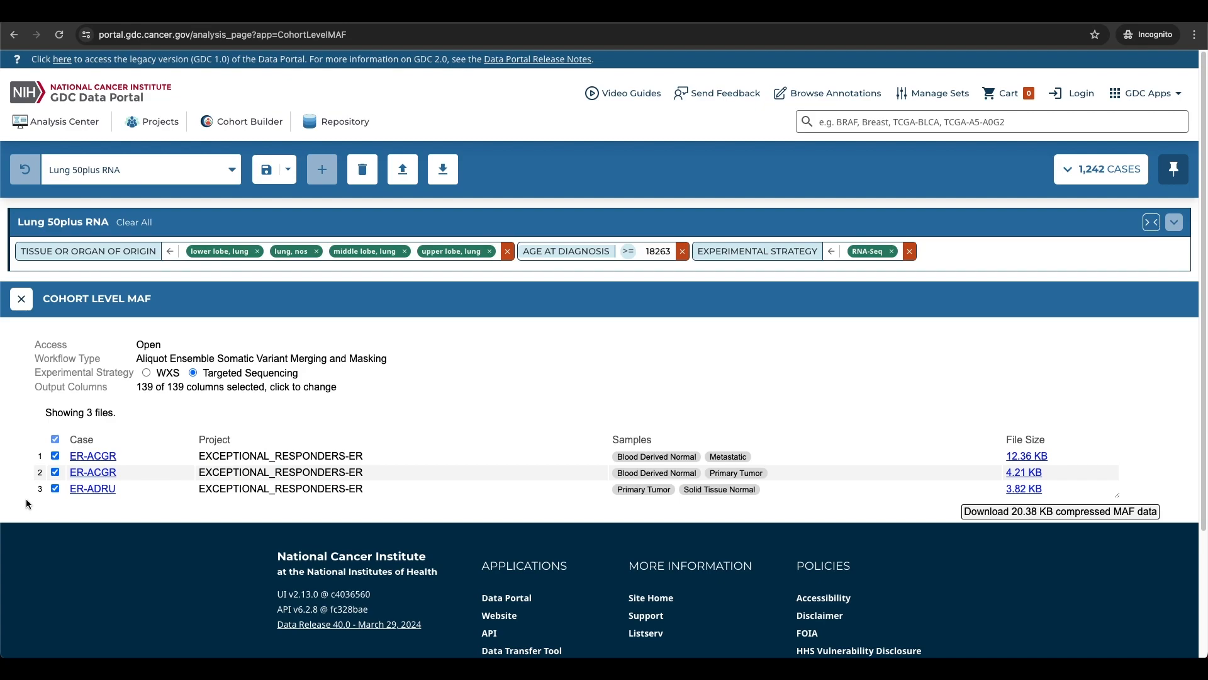
pyautogui.moveTo(46, 505)
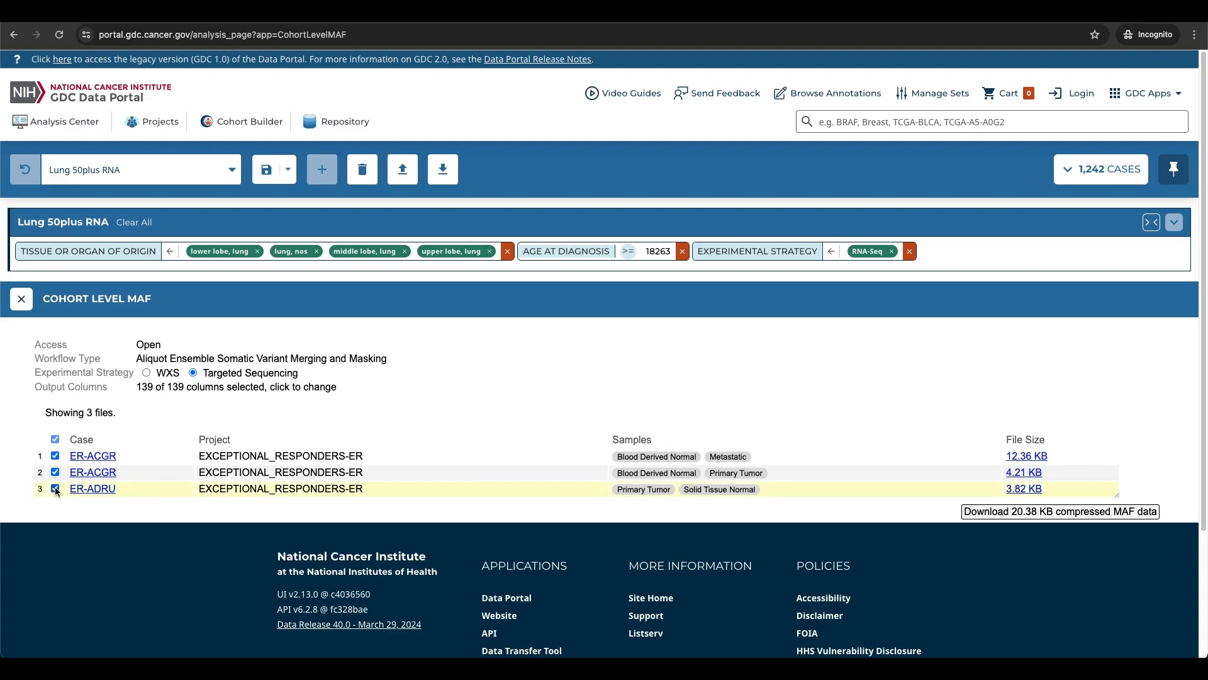
pyautogui.click(54, 489)
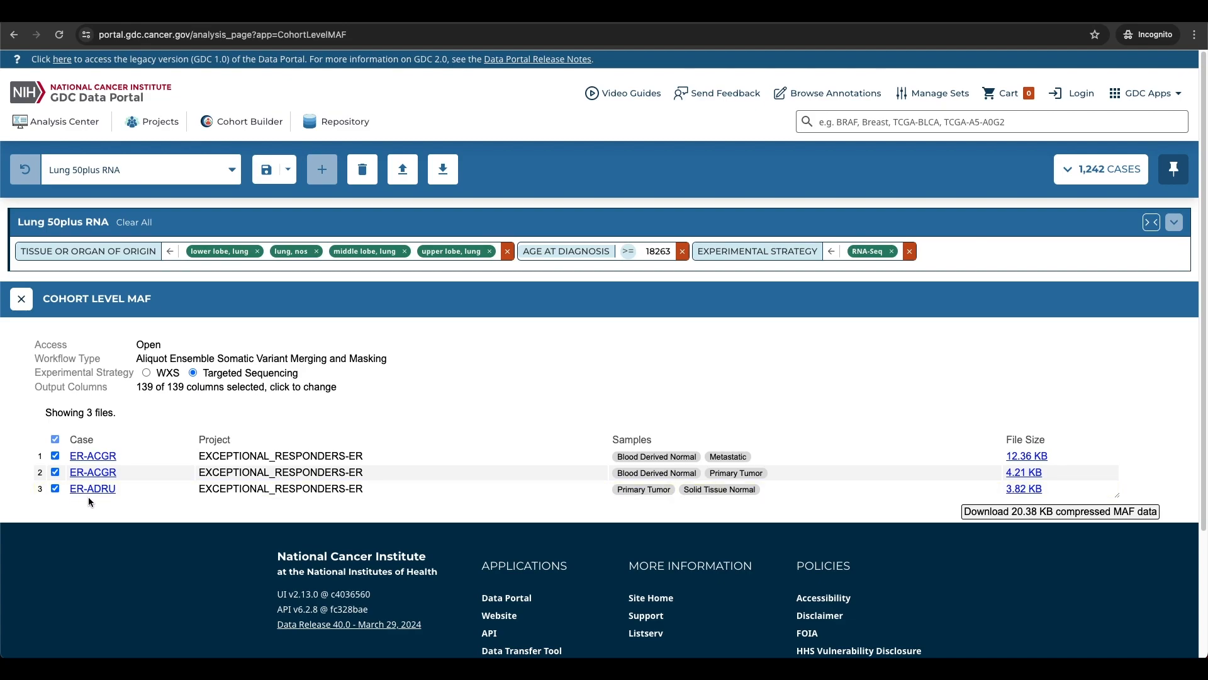
pyautogui.moveTo(108, 498)
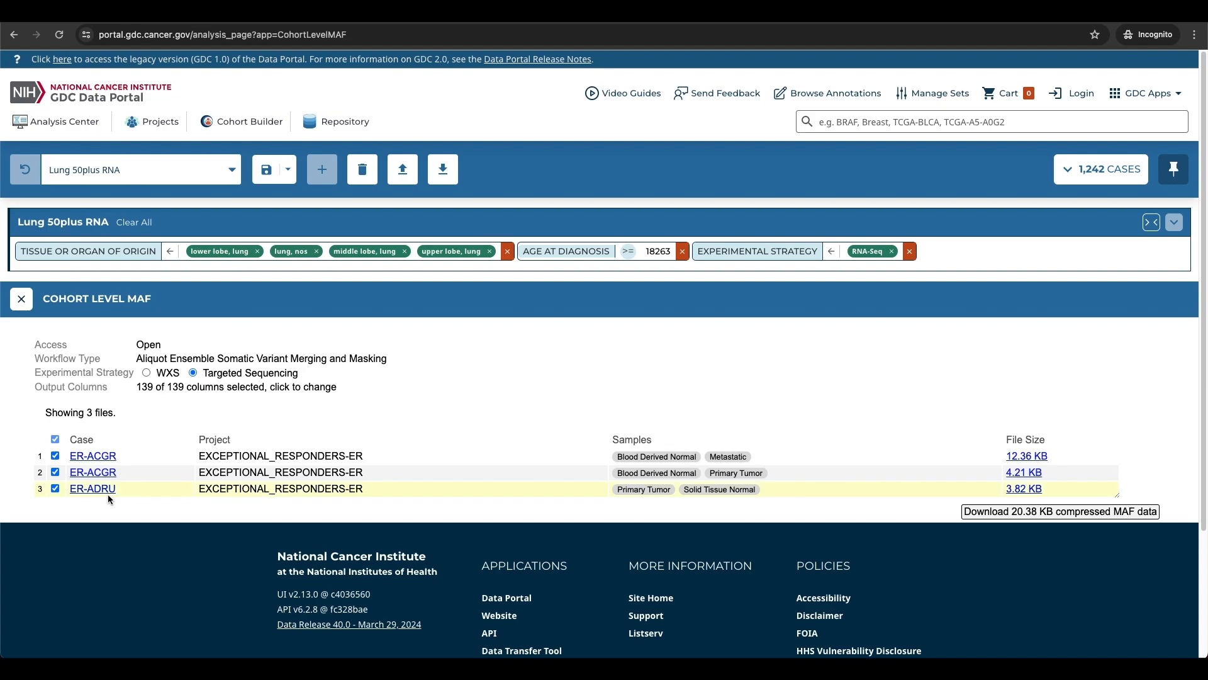
pyautogui.click(54, 489)
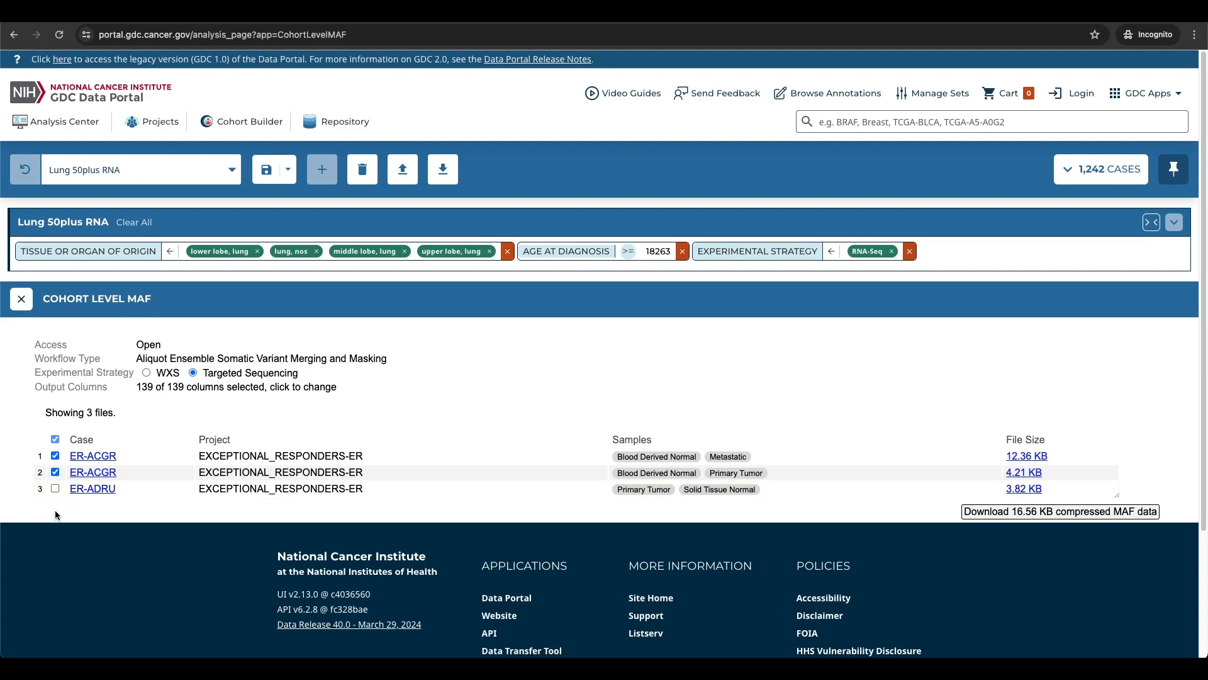
pyautogui.moveTo(30, 440)
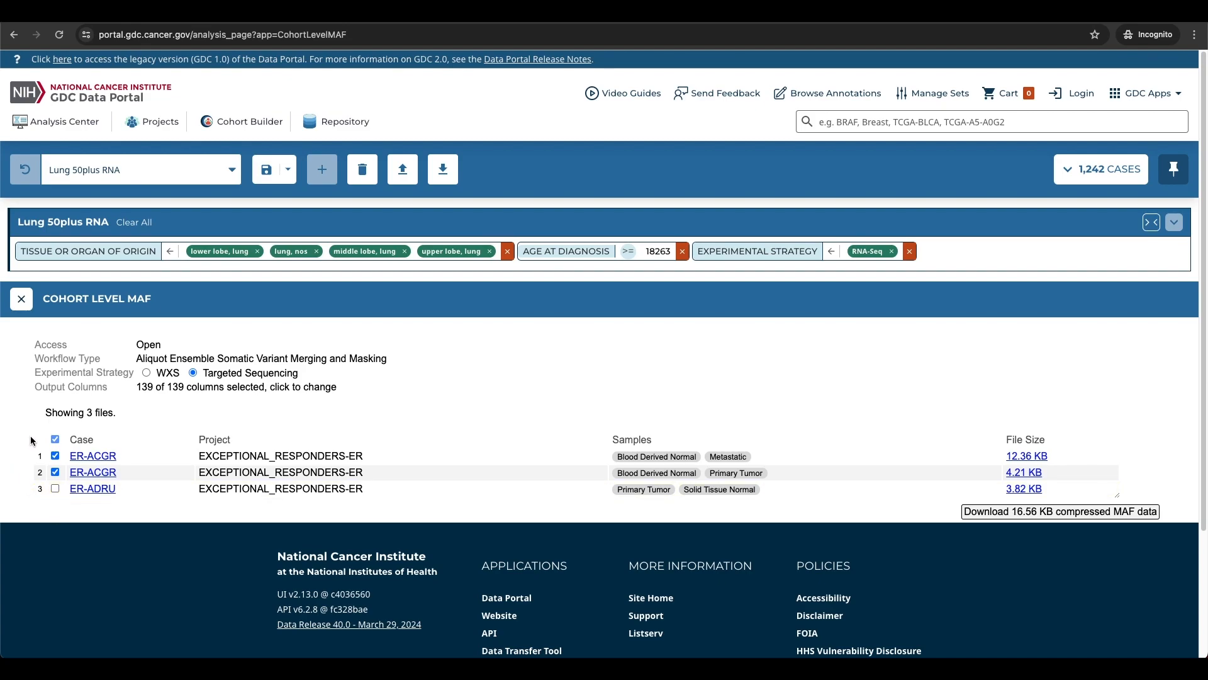
pyautogui.click(54, 439)
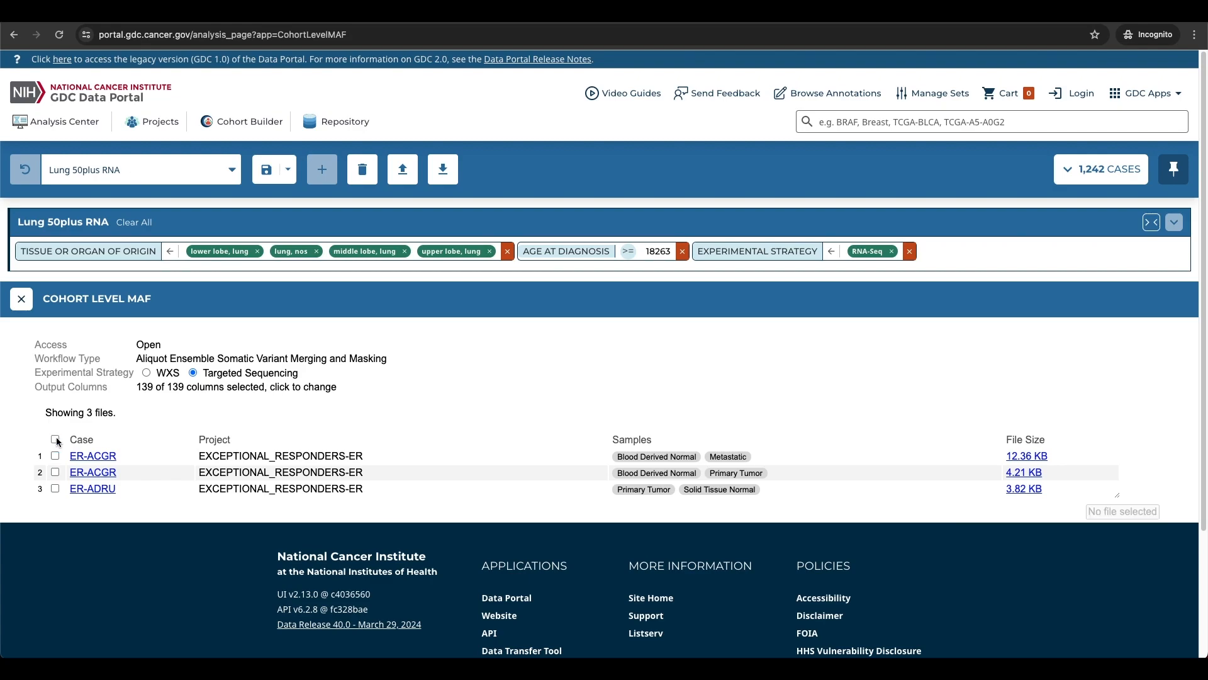
pyautogui.click(54, 472)
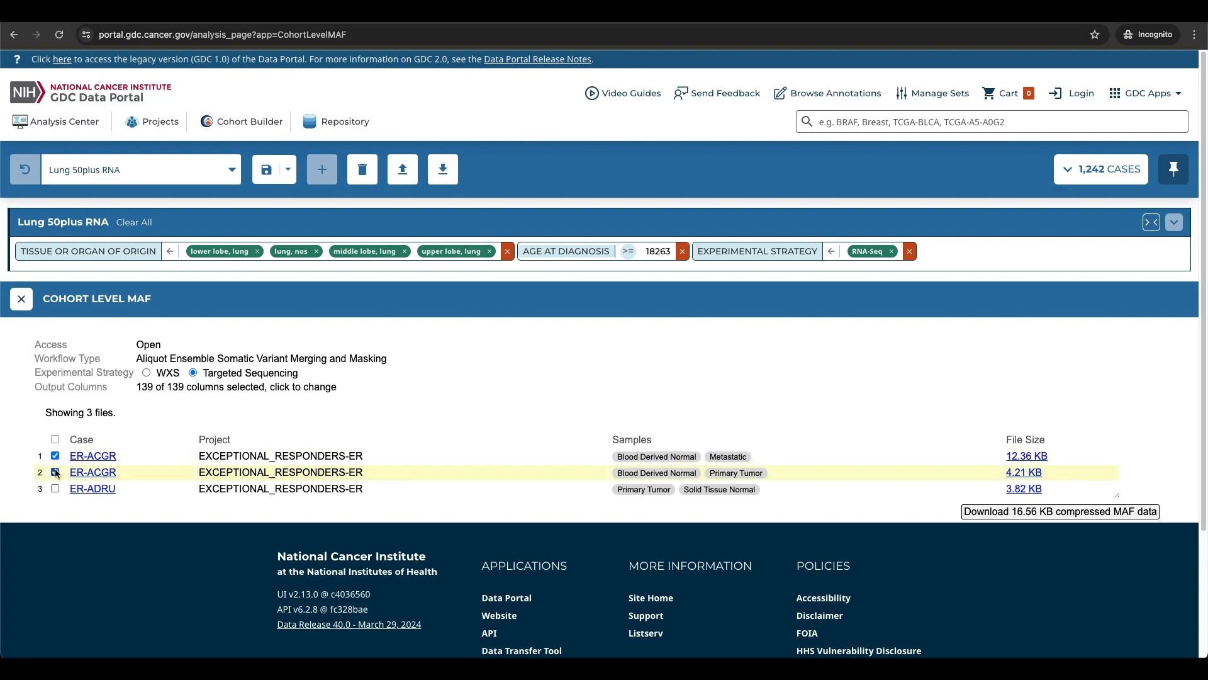
pyautogui.click(54, 472)
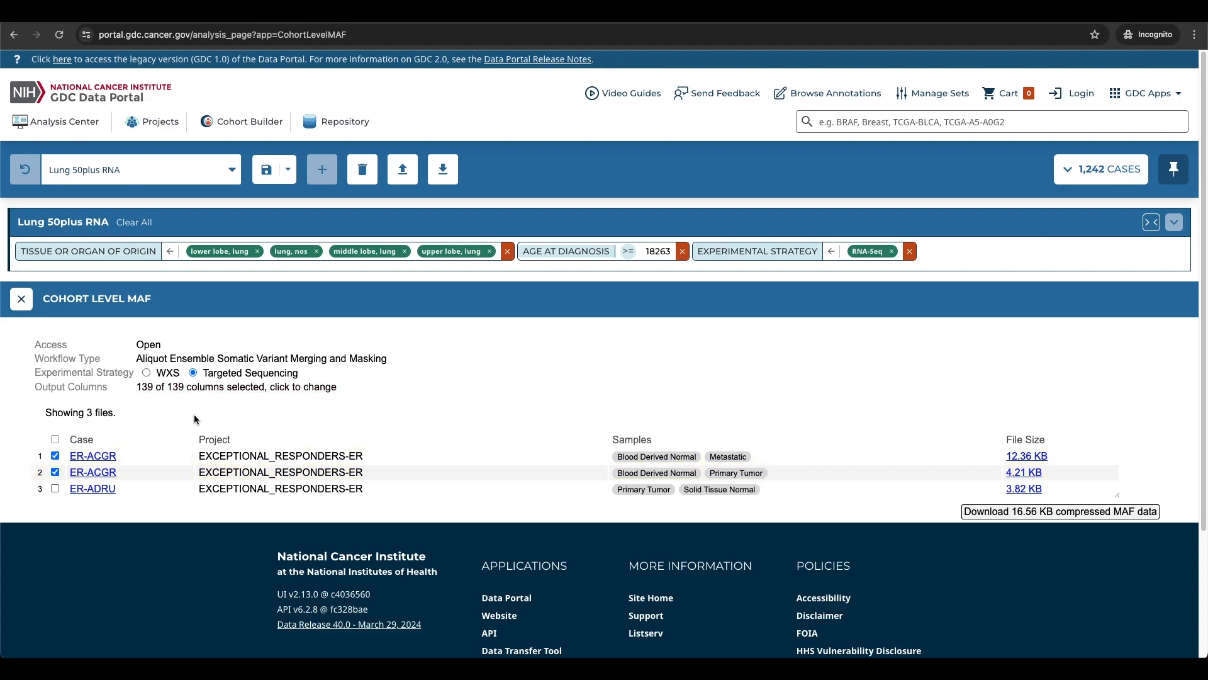
pyautogui.moveTo(246, 398)
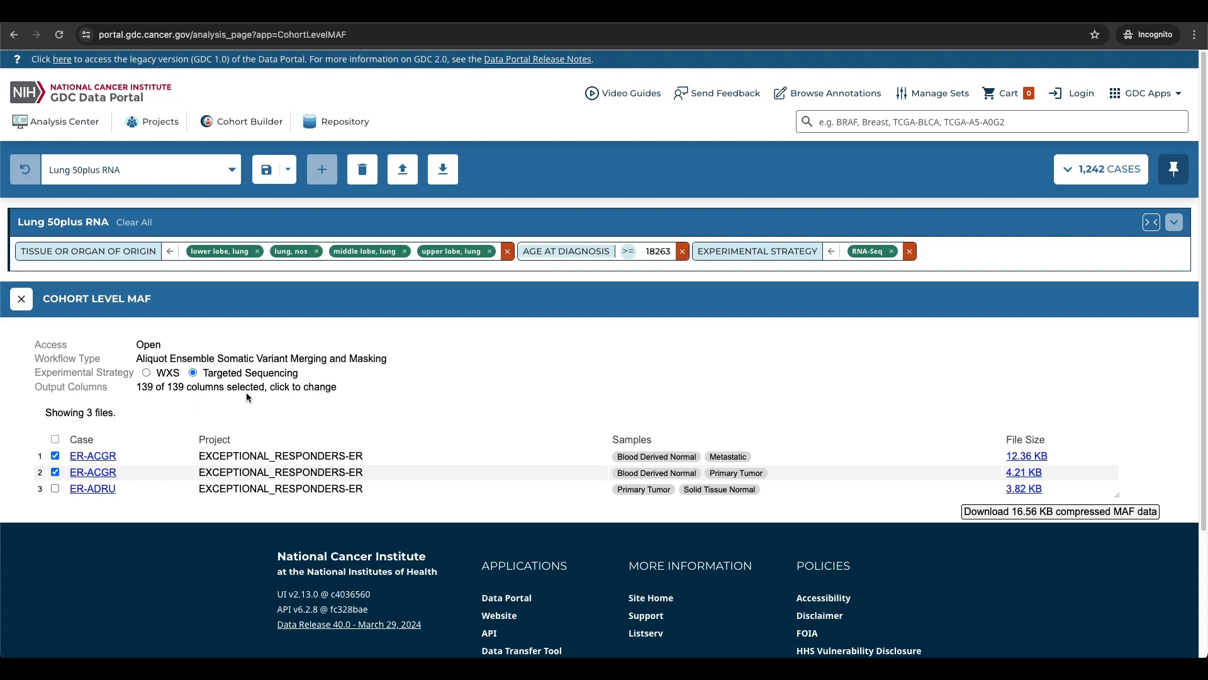
pyautogui.moveTo(281, 399)
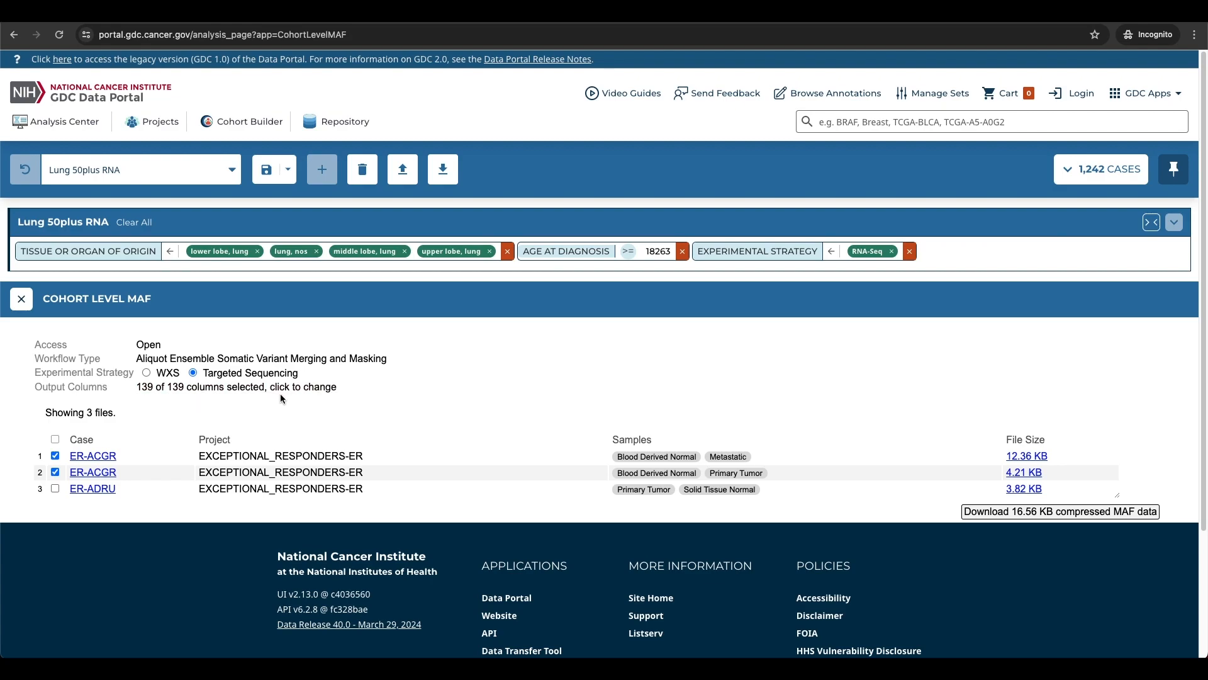
pyautogui.moveTo(152, 401)
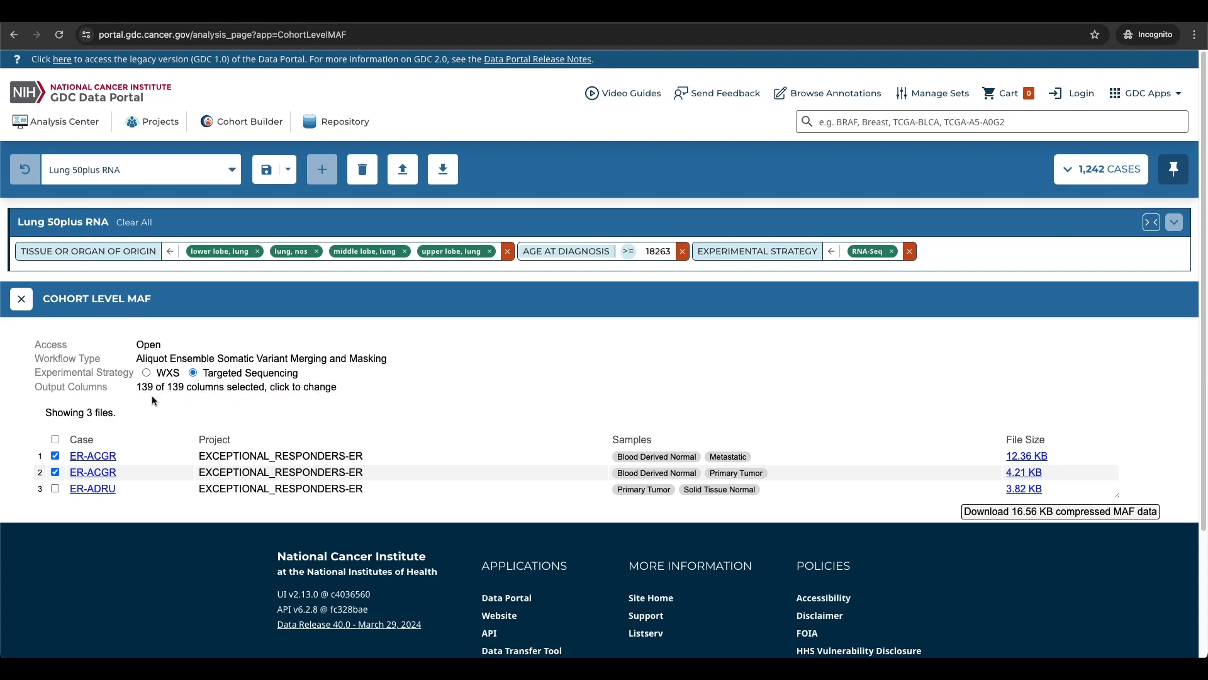
pyautogui.moveTo(170, 401)
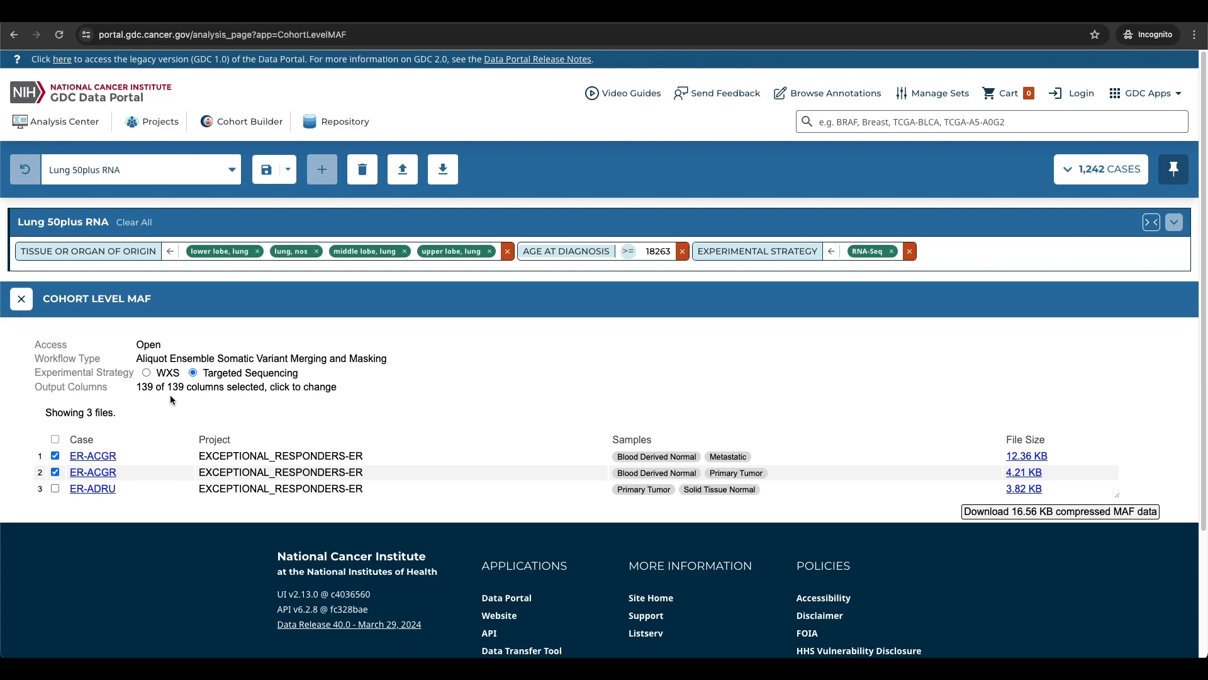
# Exclude Start_Position, End_Position and Strand, leaving 136 of 139 output columns
pyautogui.click(235, 387)
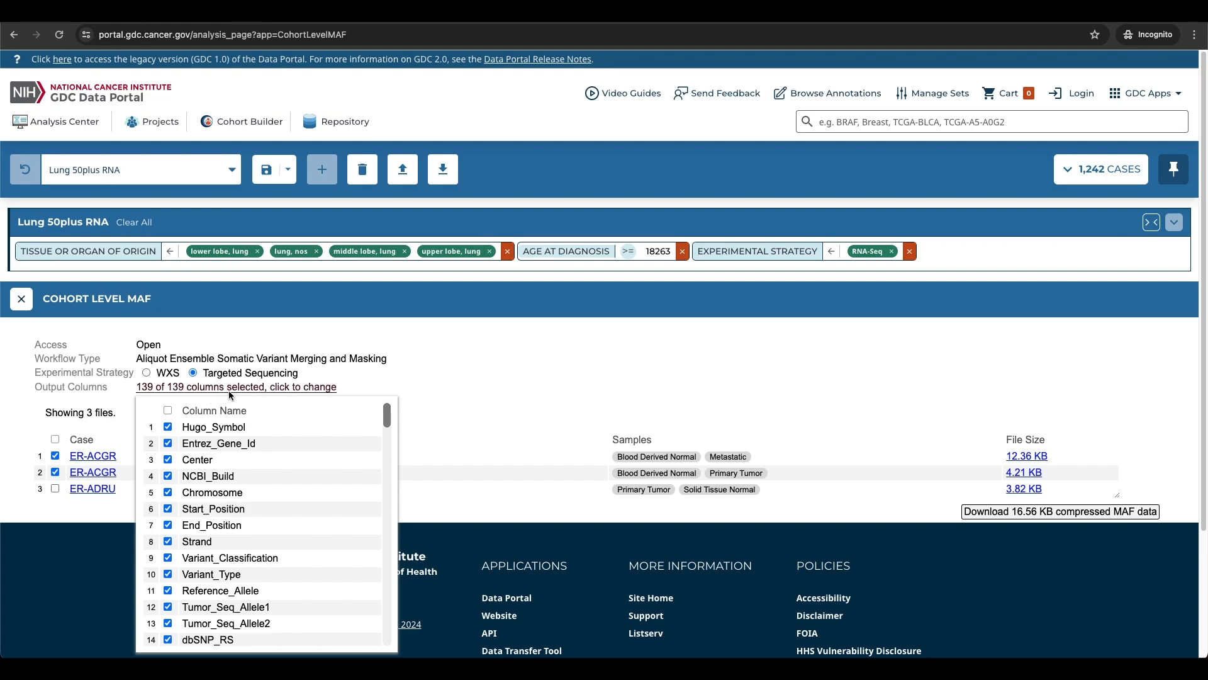
pyautogui.moveTo(306, 492)
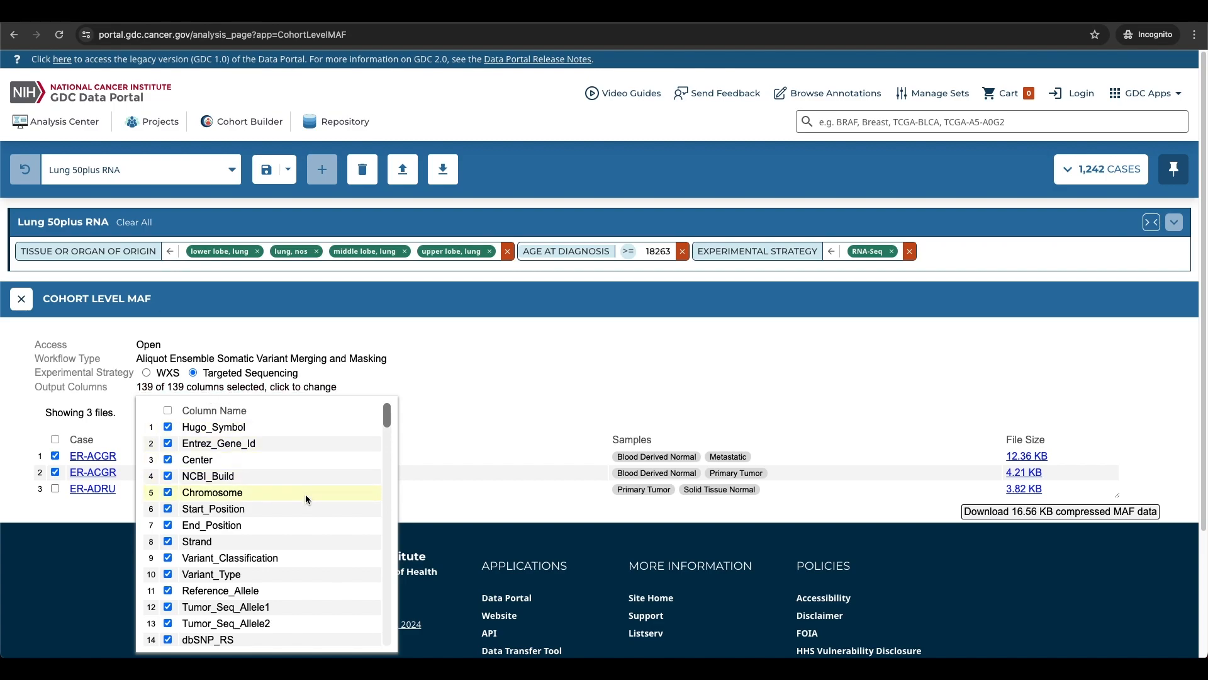
pyautogui.scroll(-3)
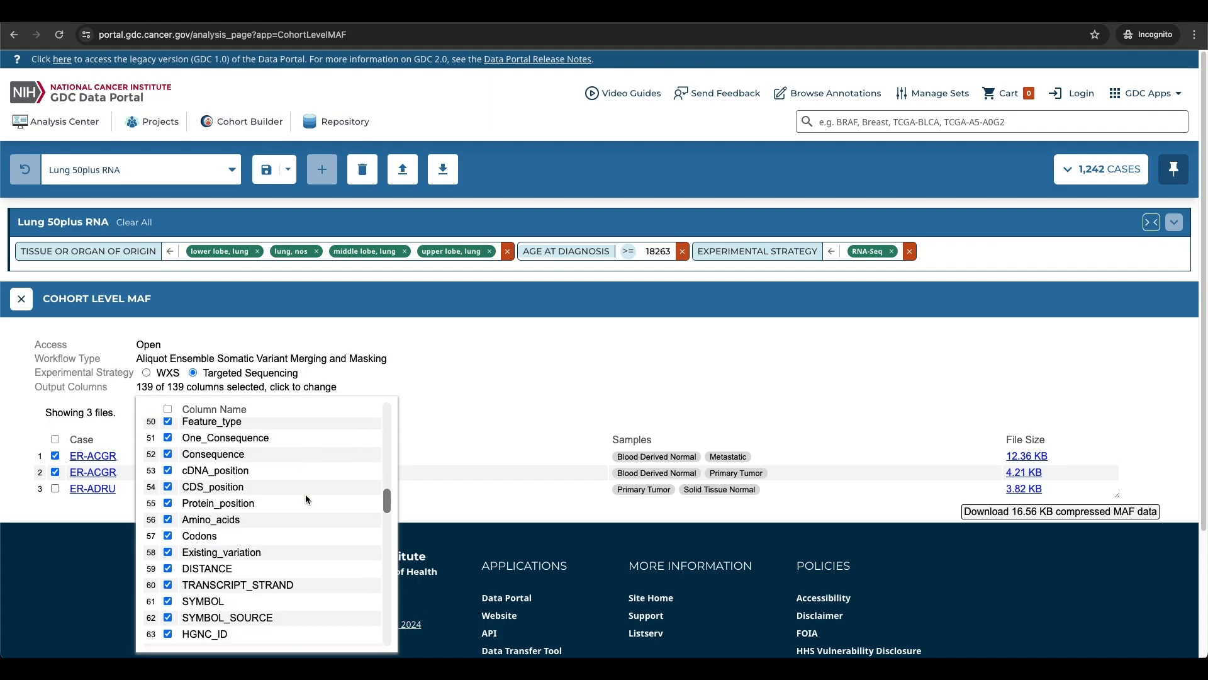
pyautogui.scroll(-3)
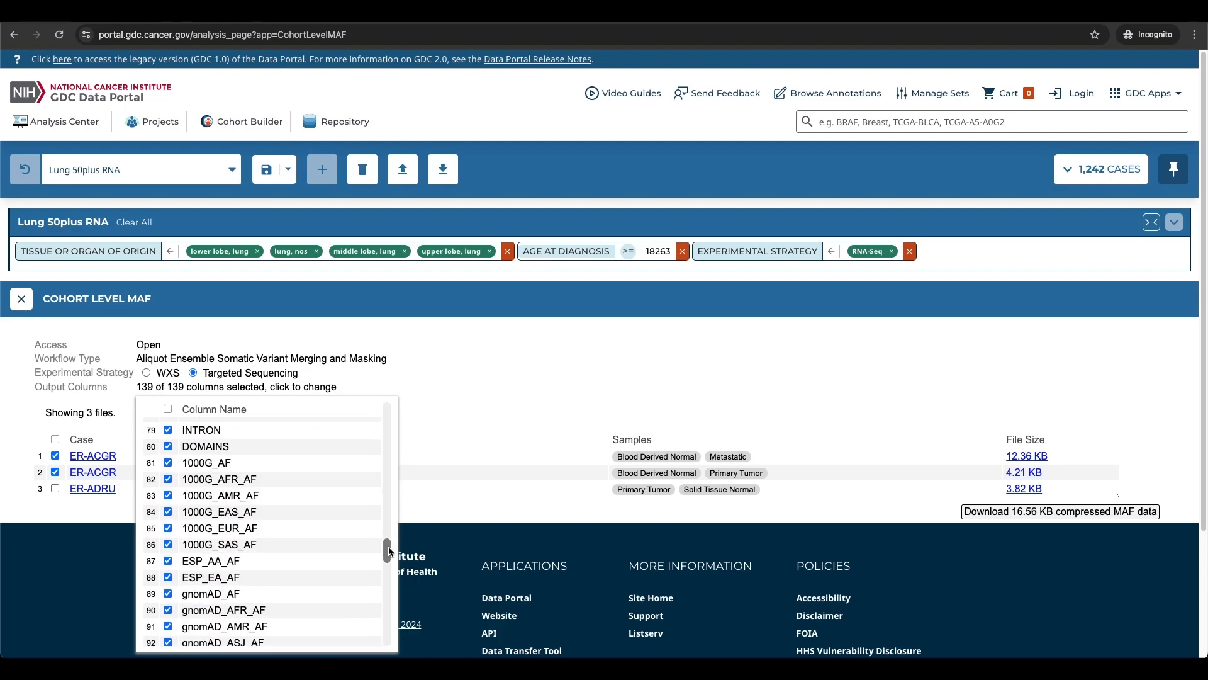
pyautogui.scroll(3)
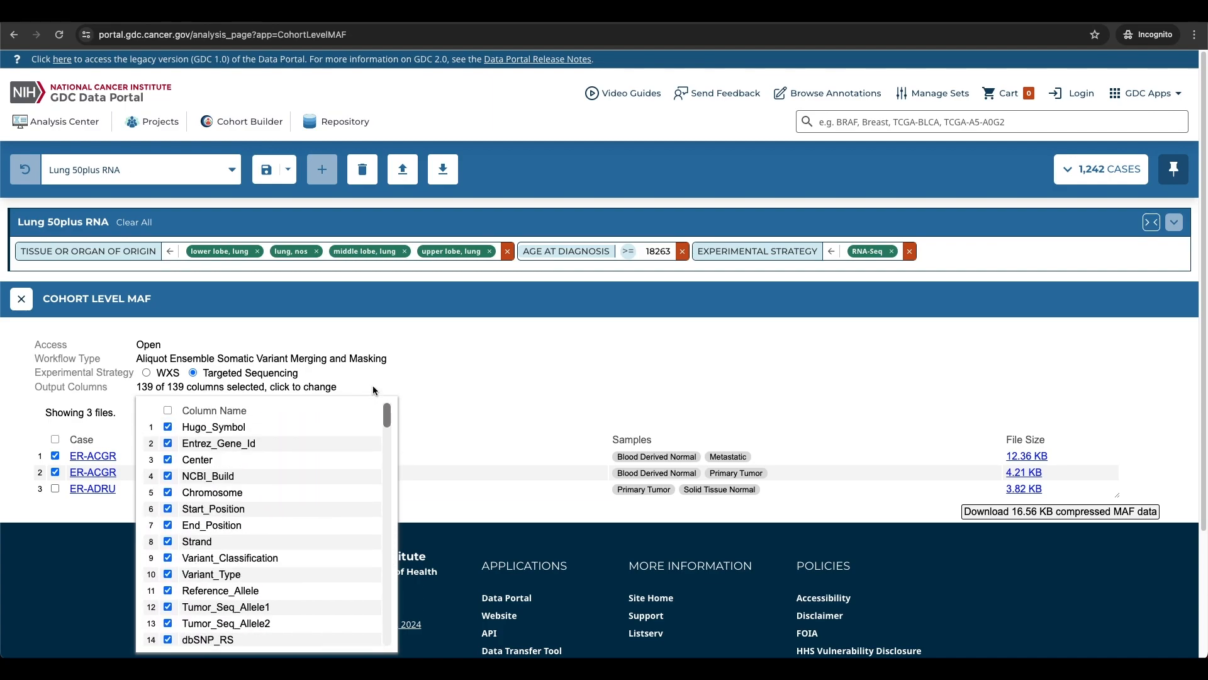
pyautogui.moveTo(276, 492)
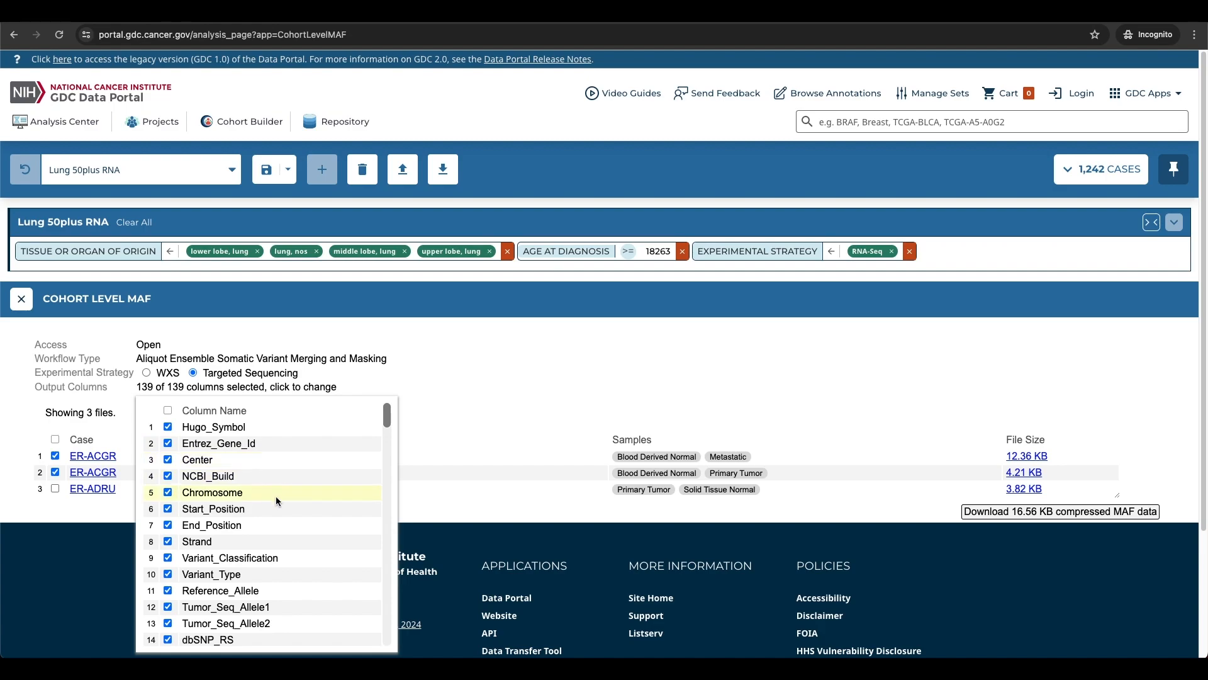
pyautogui.click(168, 509)
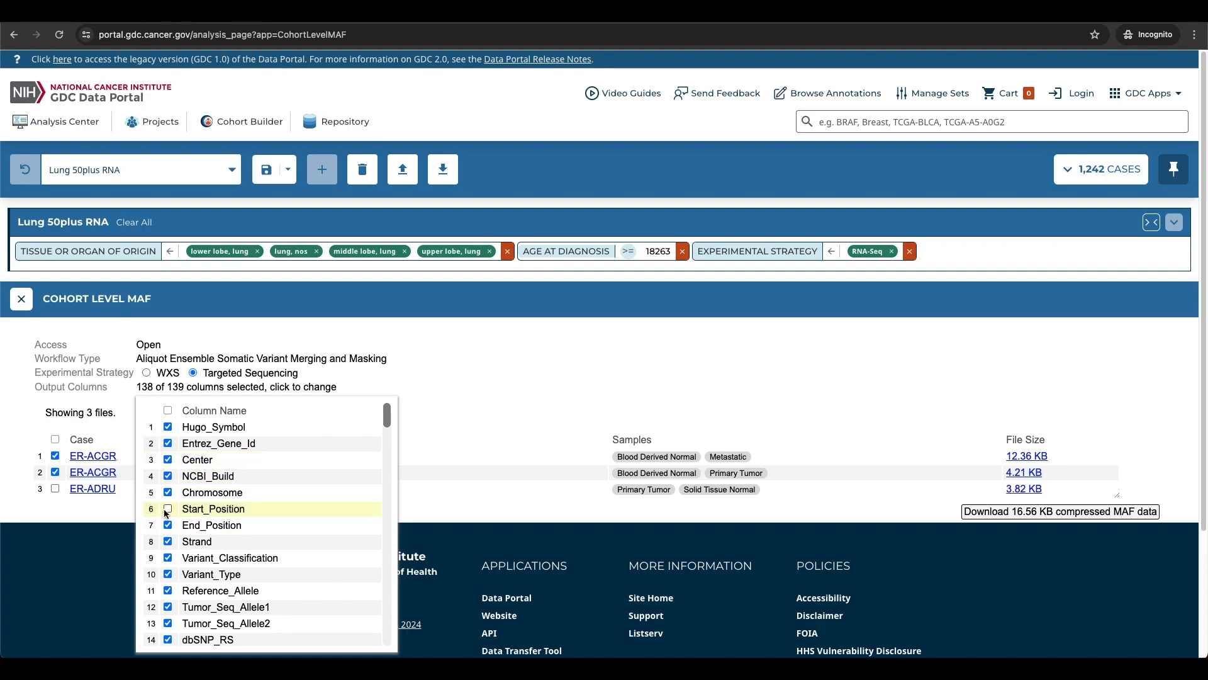
pyautogui.click(168, 508)
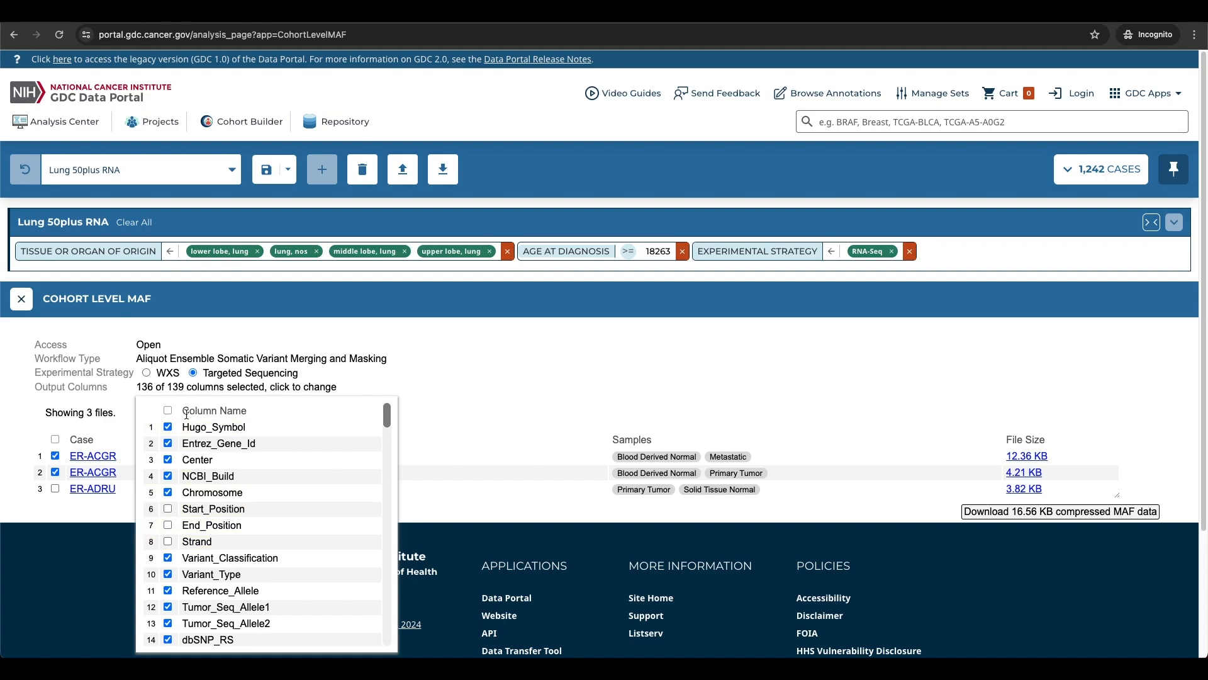
pyautogui.click(479, 358)
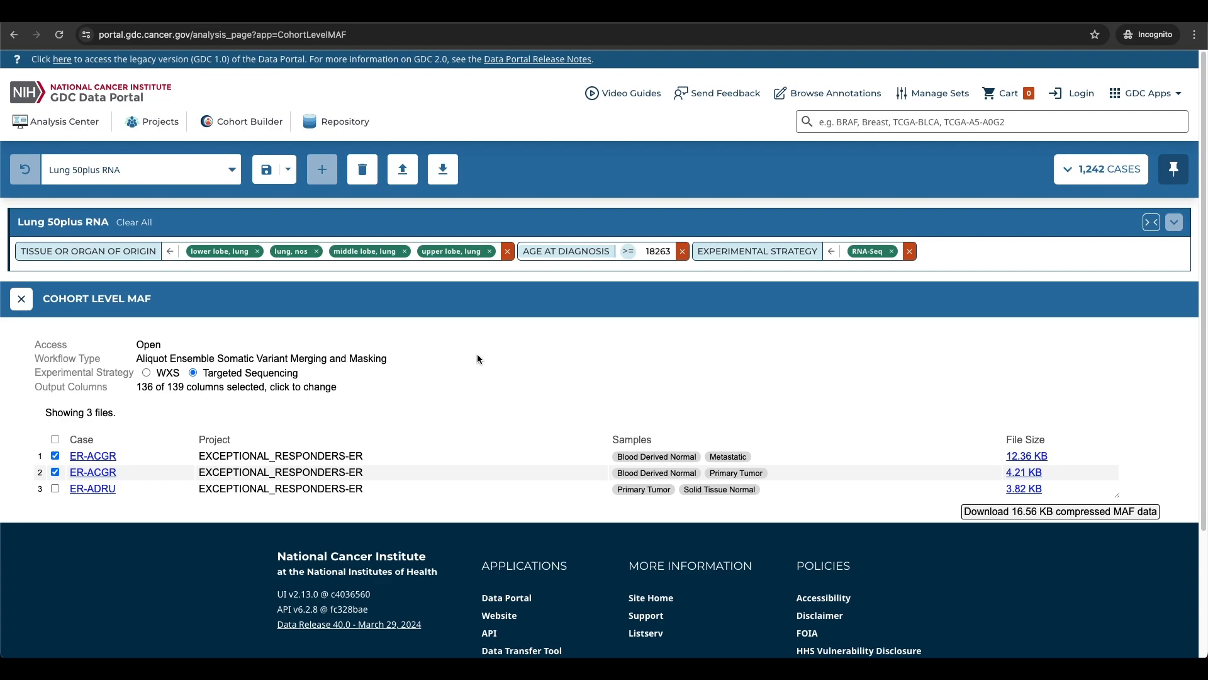
pyautogui.moveTo(1004, 541)
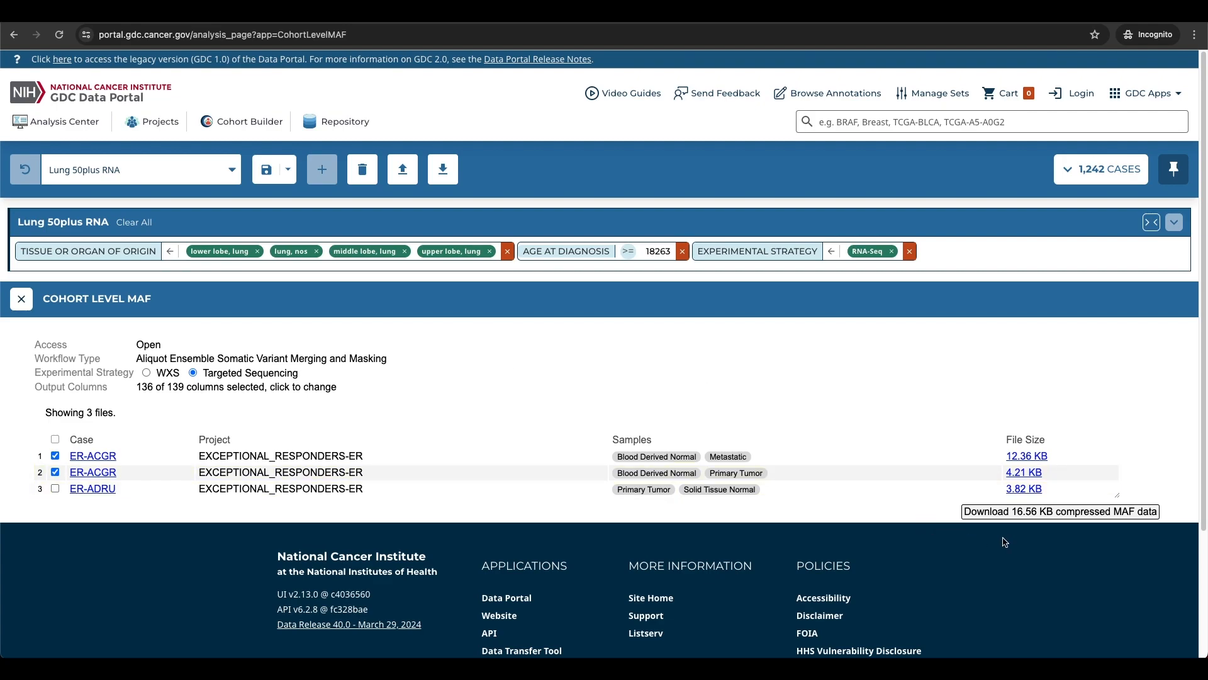
pyautogui.moveTo(1079, 550)
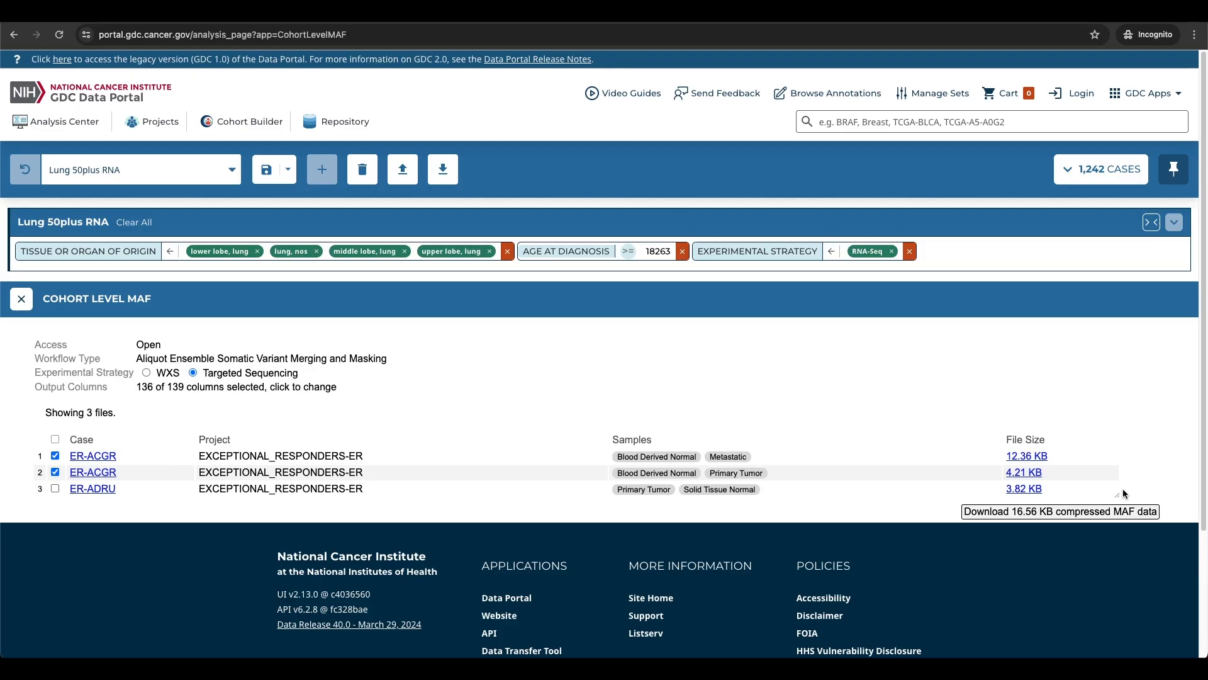
pyautogui.moveTo(451, 391)
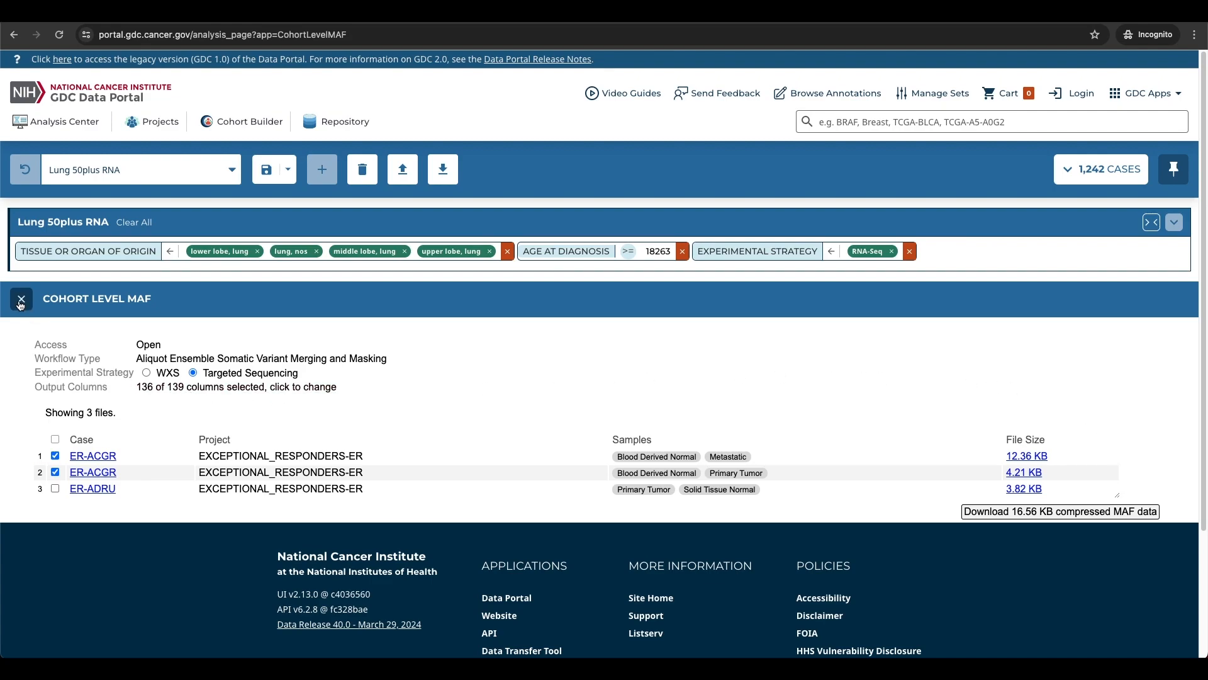
# Close the Cohort Level MAF tool to return to the Analysis Center tool list
pyautogui.click(20, 299)
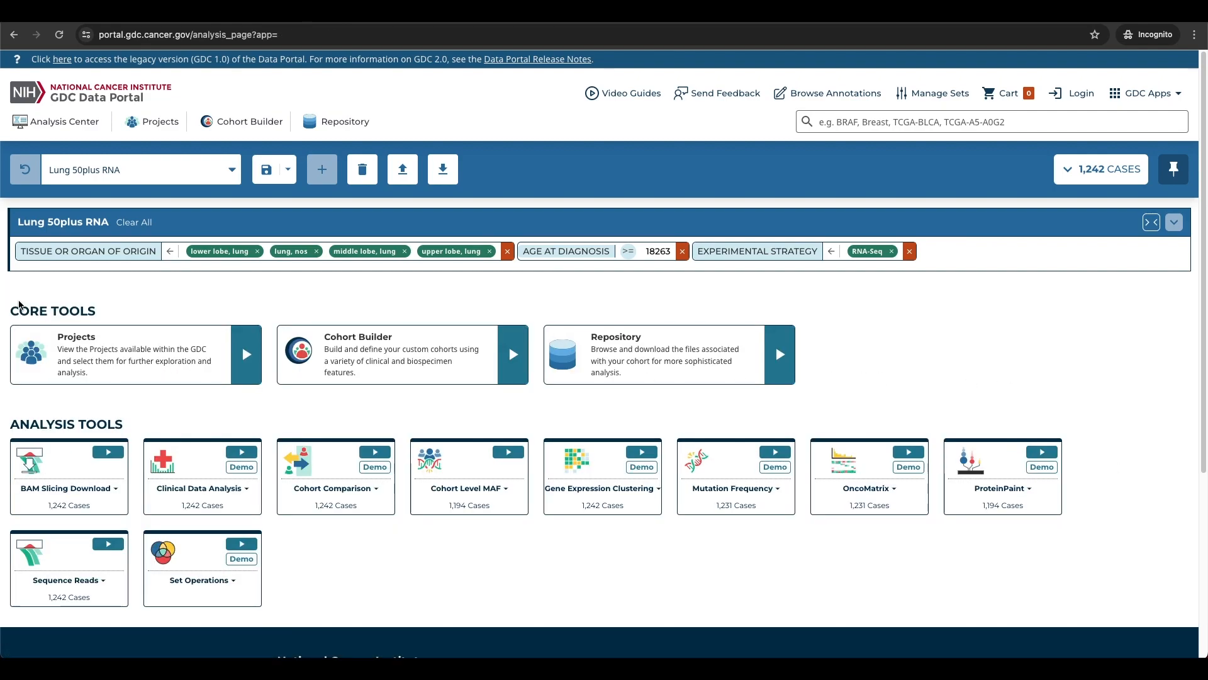
pyautogui.moveTo(74, 293)
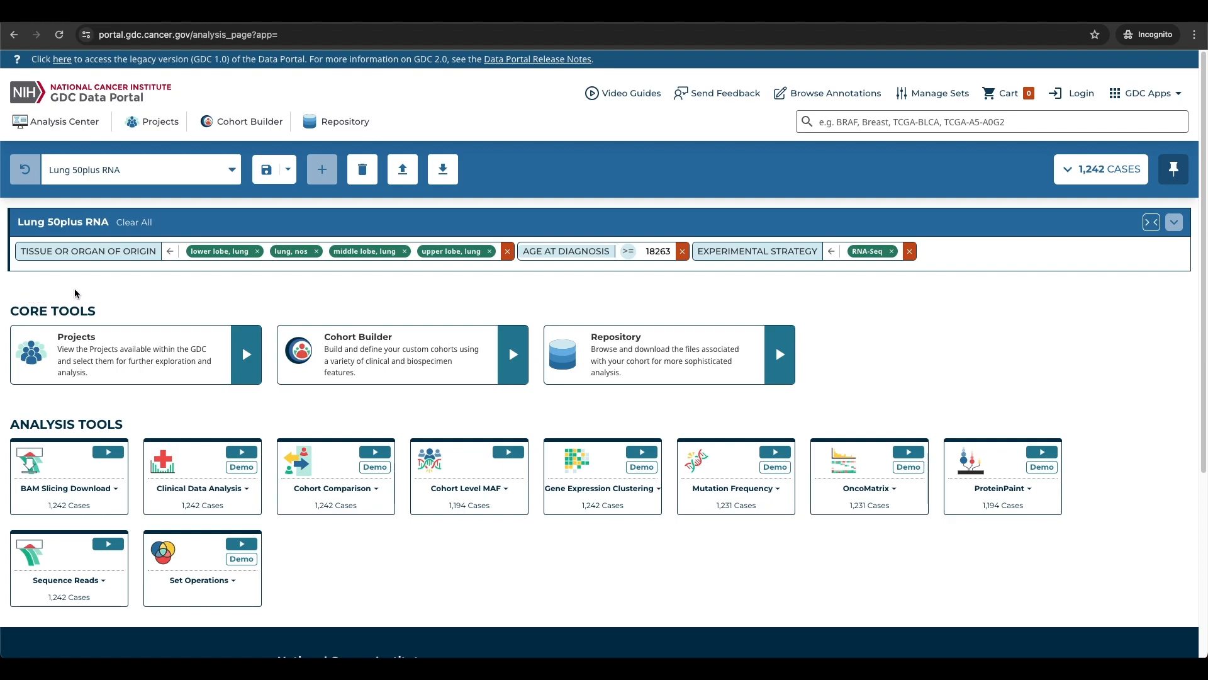